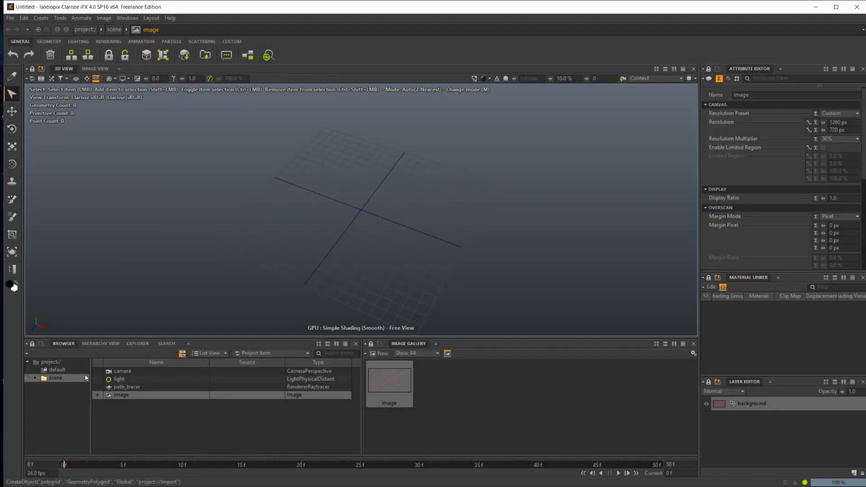
# Create a context named 'Import' under project:/ and open it.
pyautogui.click(57, 369)
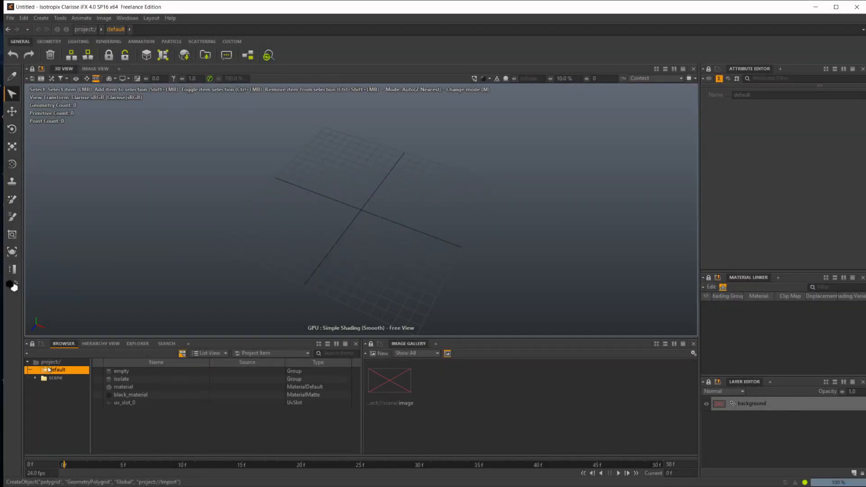
pyautogui.click(50, 361)
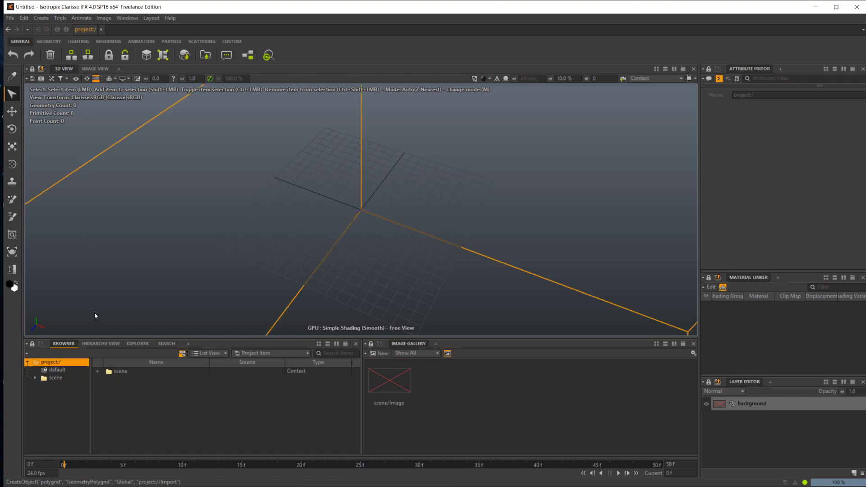
pyautogui.moveTo(64, 366)
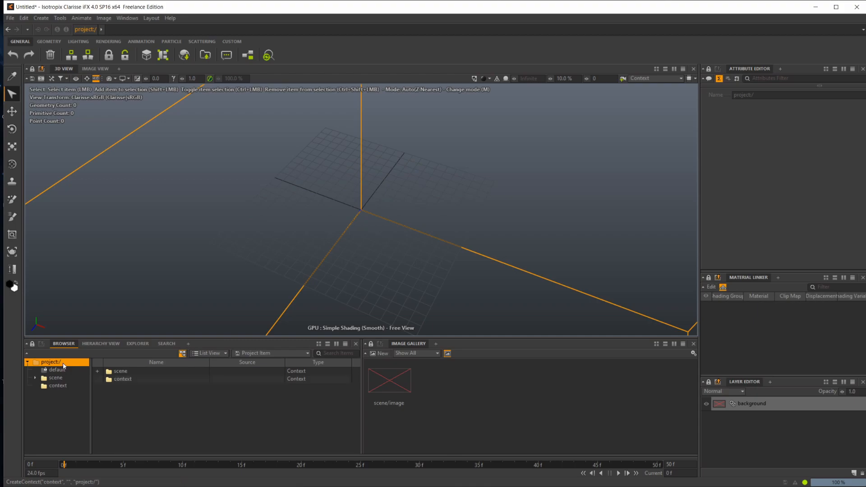
pyautogui.moveTo(63, 389)
pyautogui.write('Import')
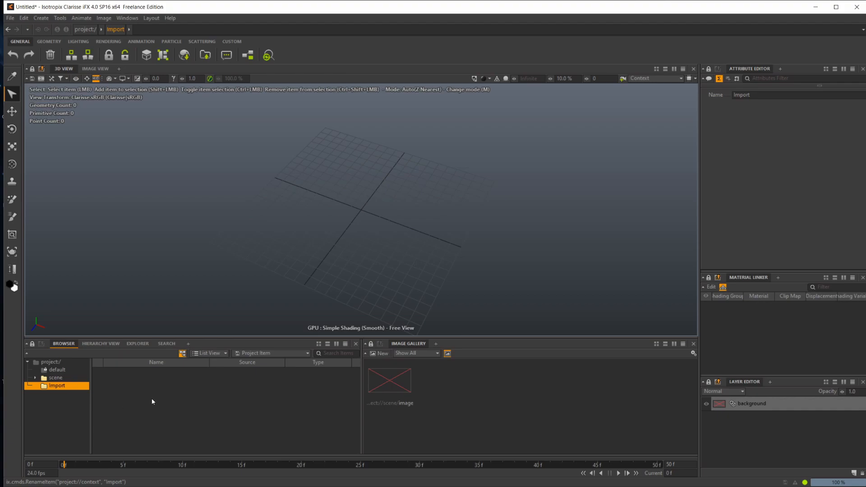
pyautogui.click(10, 18)
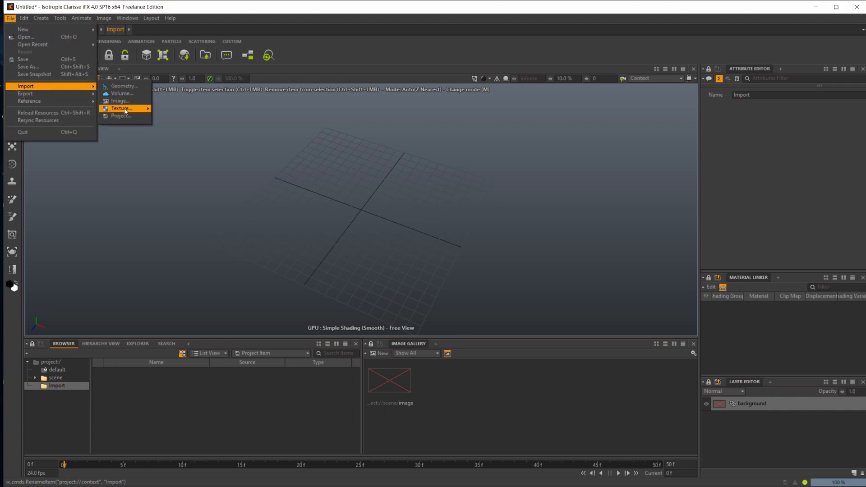
# Import Terrain.exr as a texture, producing the Terrain_map item.
pyautogui.click(120, 101)
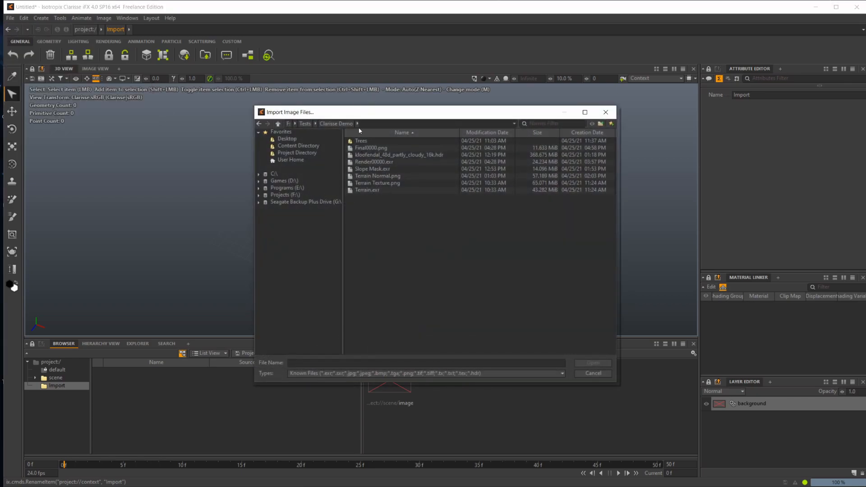
pyautogui.click(367, 190)
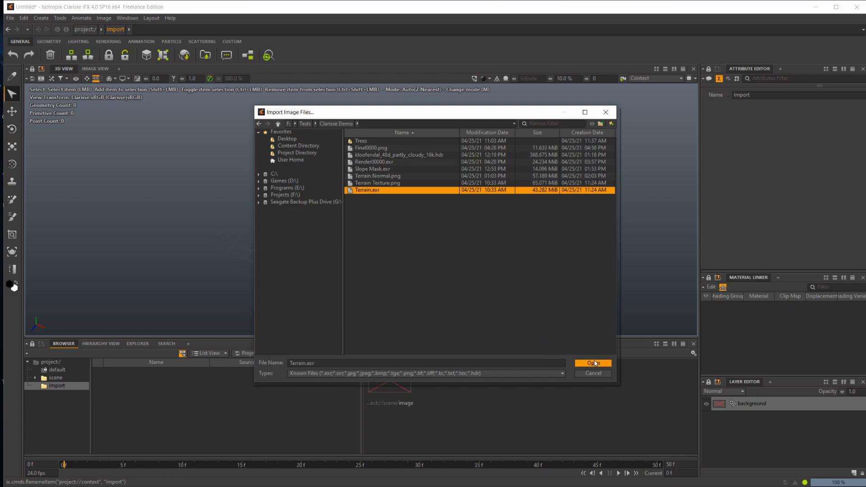
pyautogui.click(592, 362)
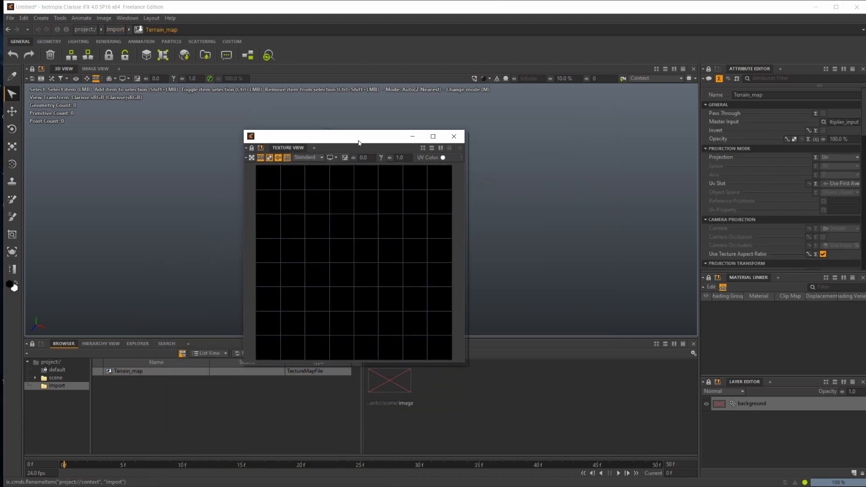
pyautogui.moveTo(384, 240)
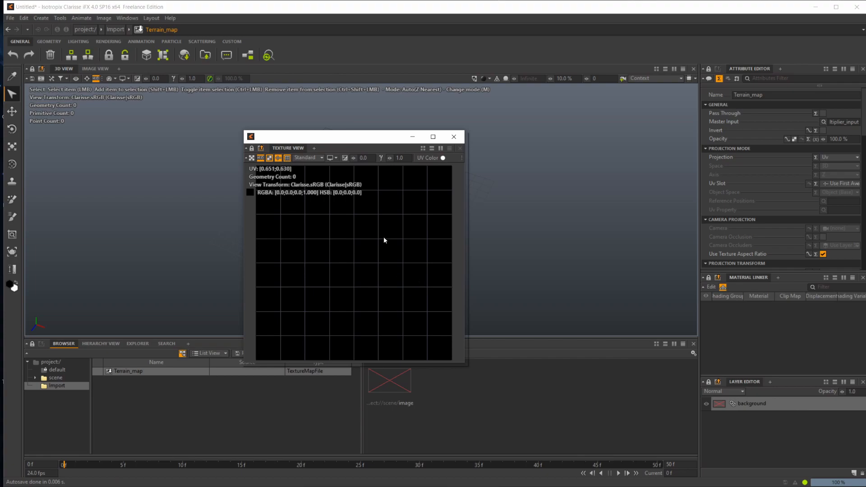
pyautogui.moveTo(423, 335)
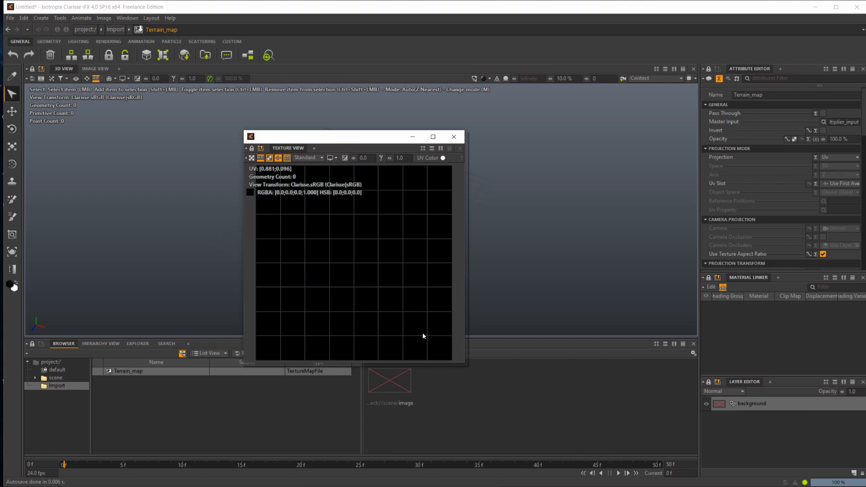
pyautogui.moveTo(498, 115)
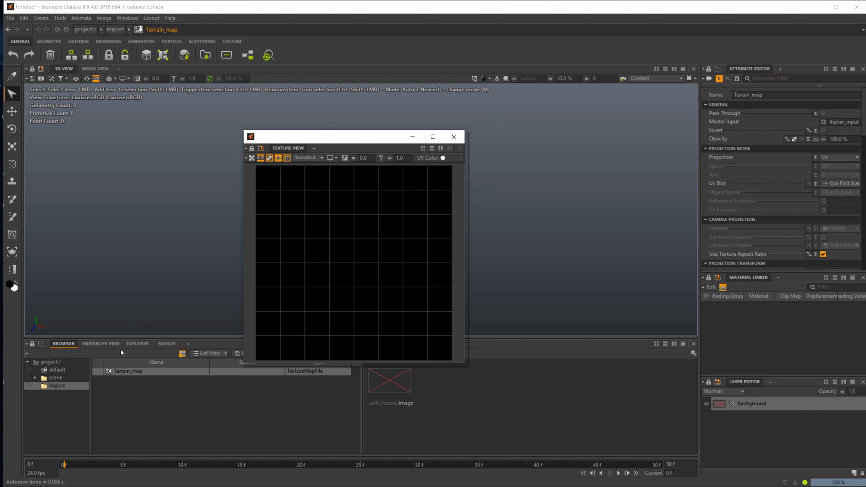
pyautogui.moveTo(324, 325)
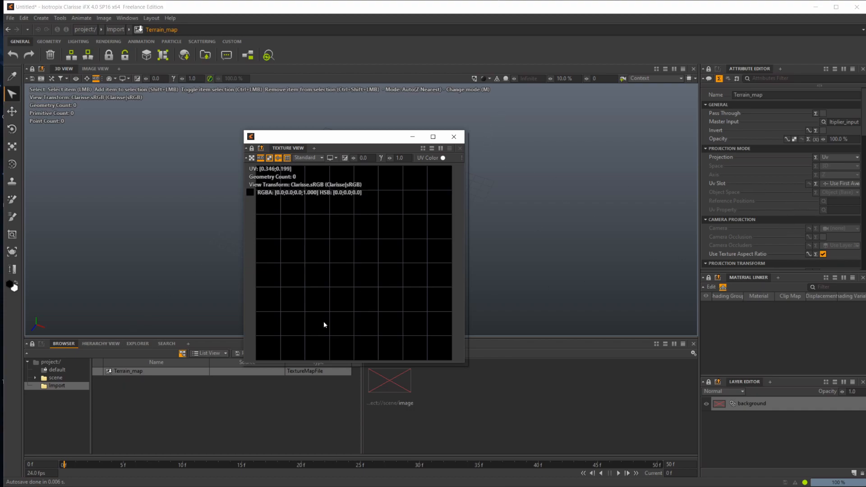
pyautogui.moveTo(355, 175)
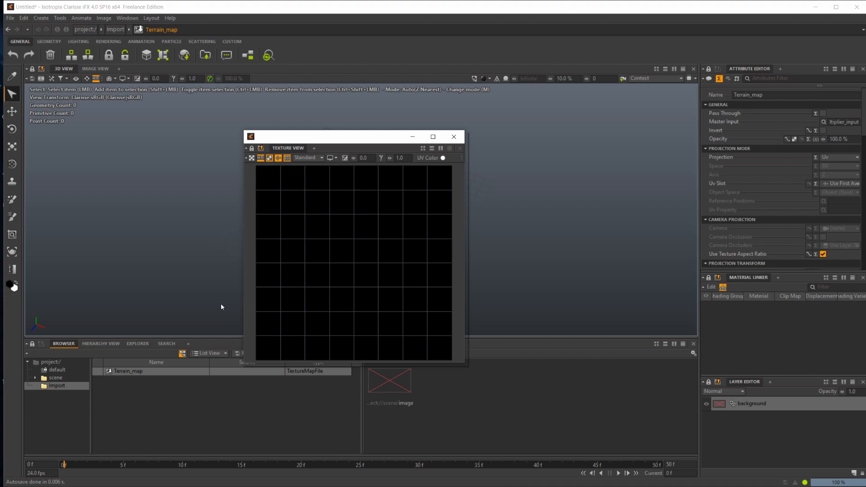
pyautogui.moveTo(122, 394)
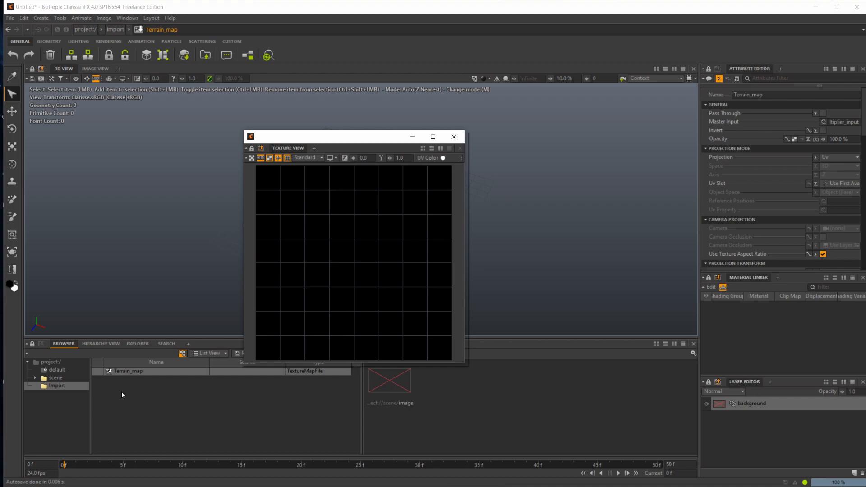
# Set Terrain_map's Single Channel File Behavior to Force Luminance and close the Texture View.
pyautogui.scroll(-3)
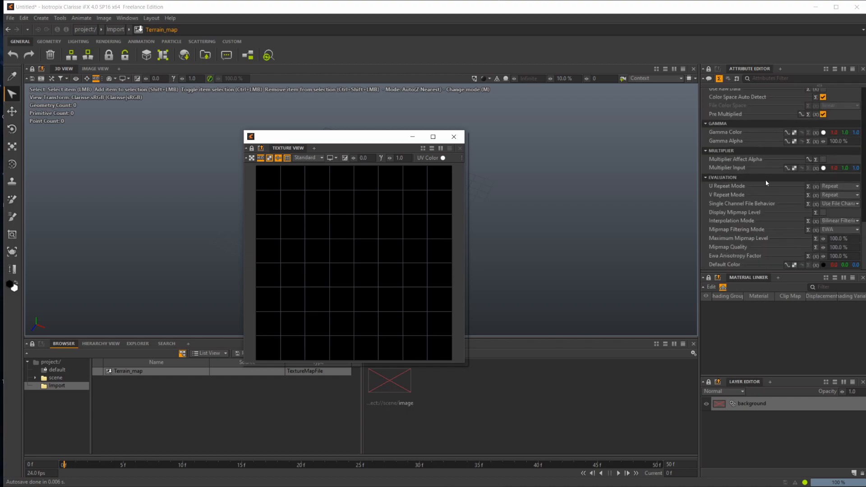
pyautogui.moveTo(709, 207)
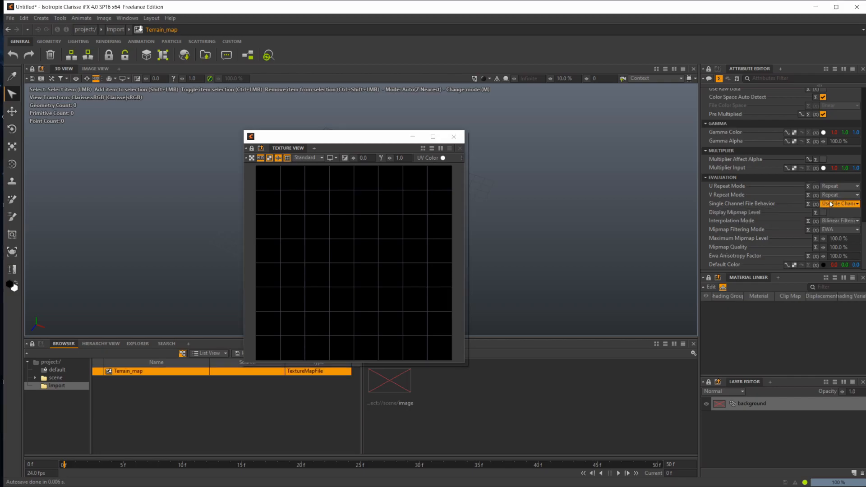
pyautogui.click(839, 203)
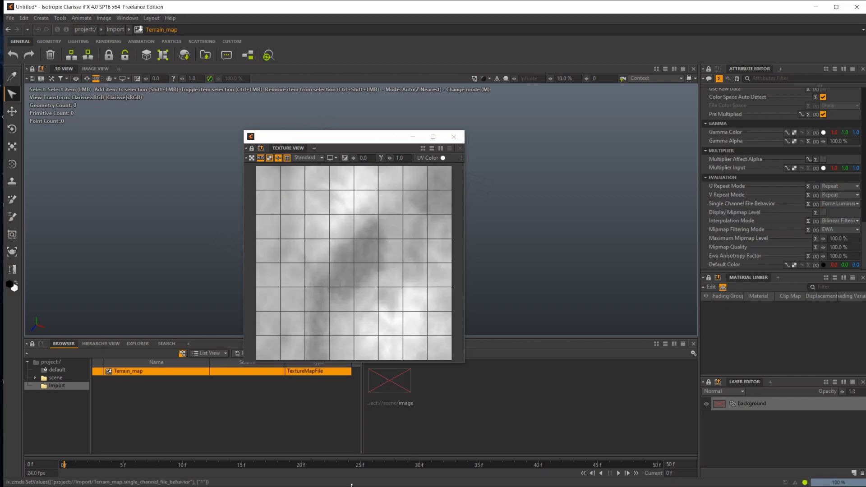
pyautogui.moveTo(369, 352)
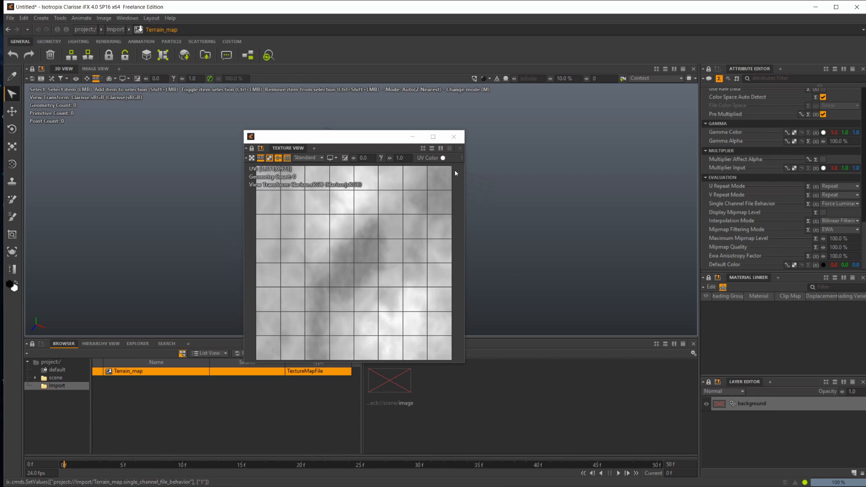
pyautogui.click(459, 148)
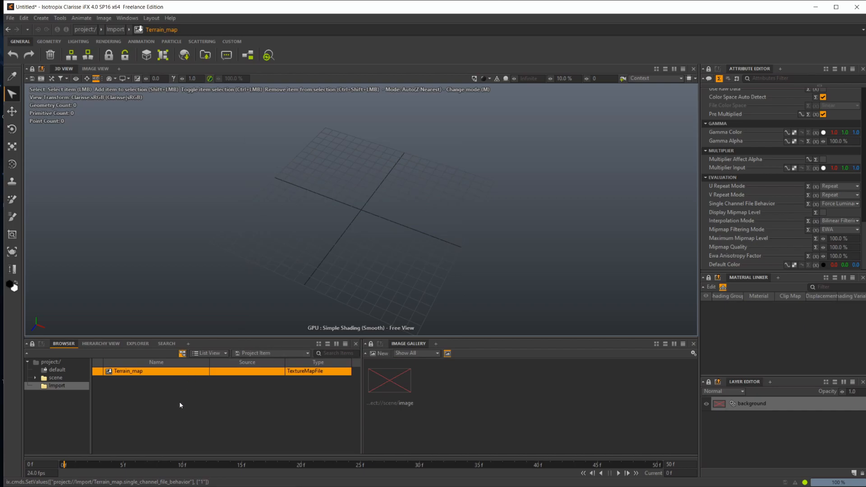
# Add a Polygrid geometry item to the Import context.
pyautogui.rightClick(128, 371)
pyautogui.write('poly')
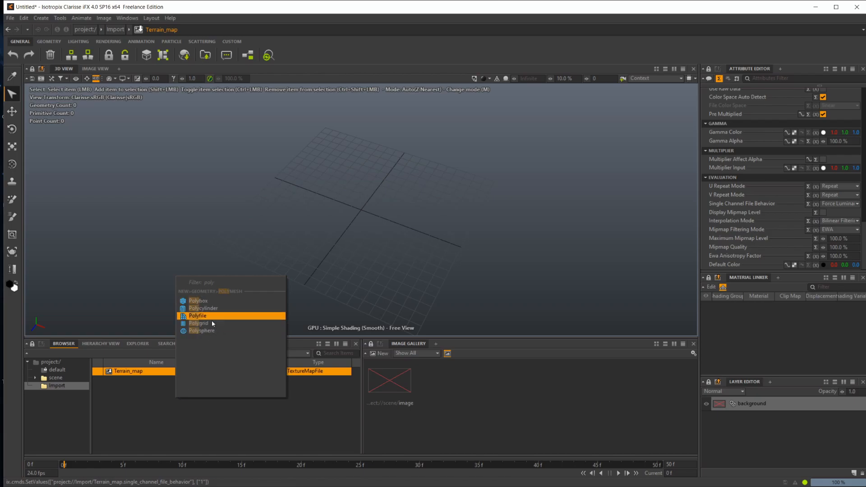
pyautogui.click(199, 323)
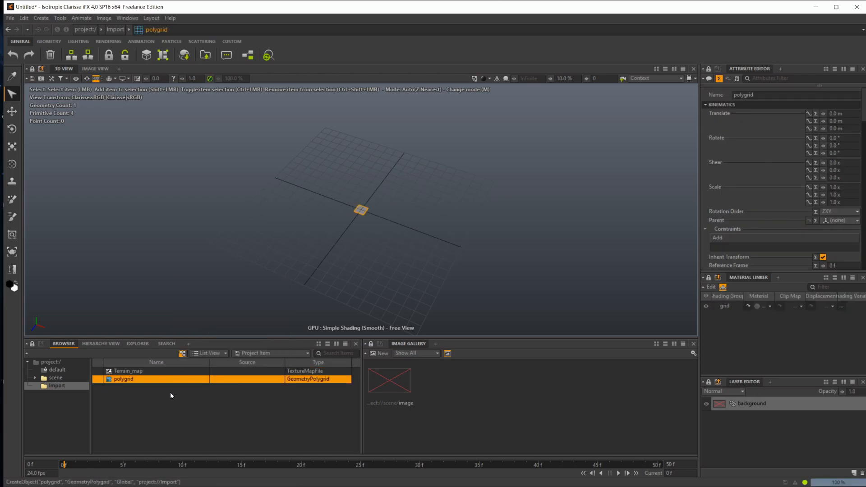
pyautogui.moveTo(337, 192)
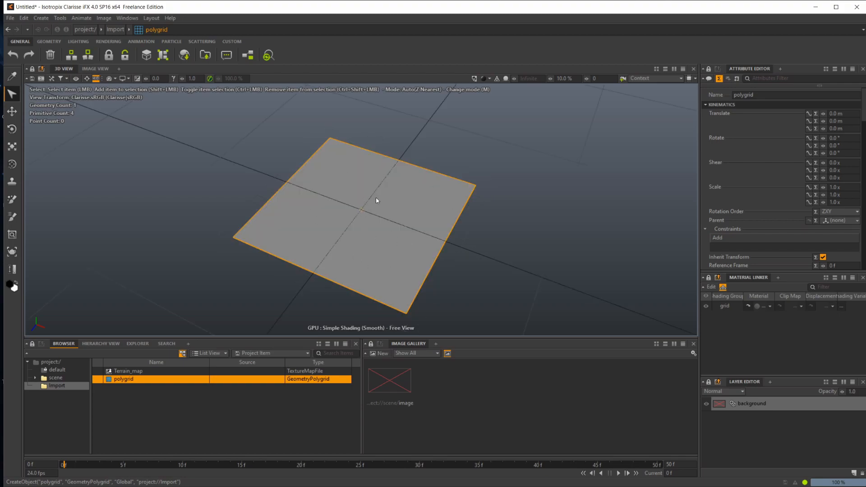
pyautogui.moveTo(319, 249)
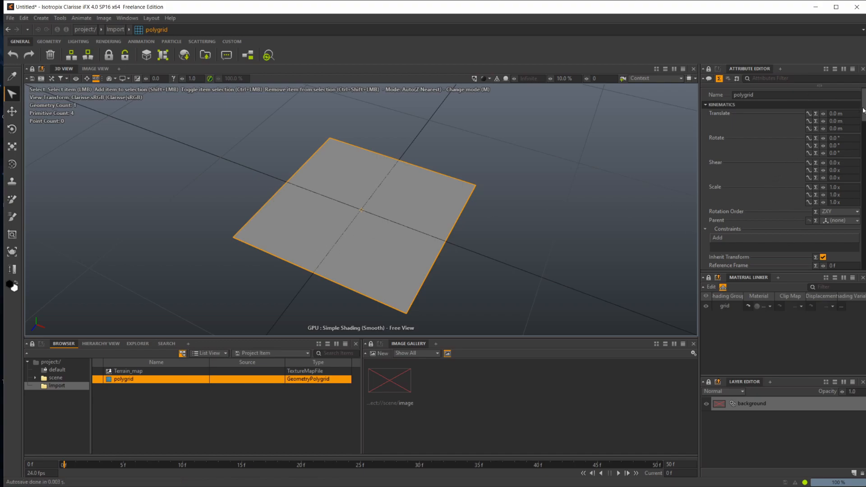
# Set the polygrid size to 1 km with 1000 × 1000 spans.
pyautogui.scroll(-3)
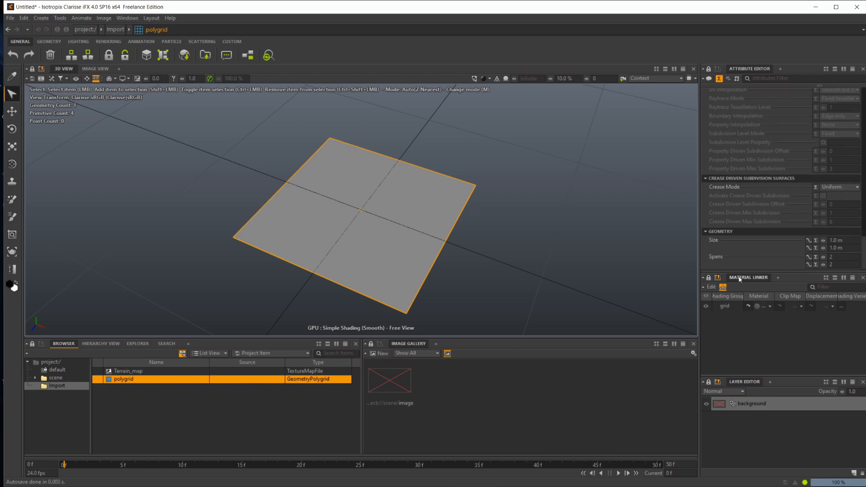
pyautogui.click(835, 240)
pyautogui.write('k')
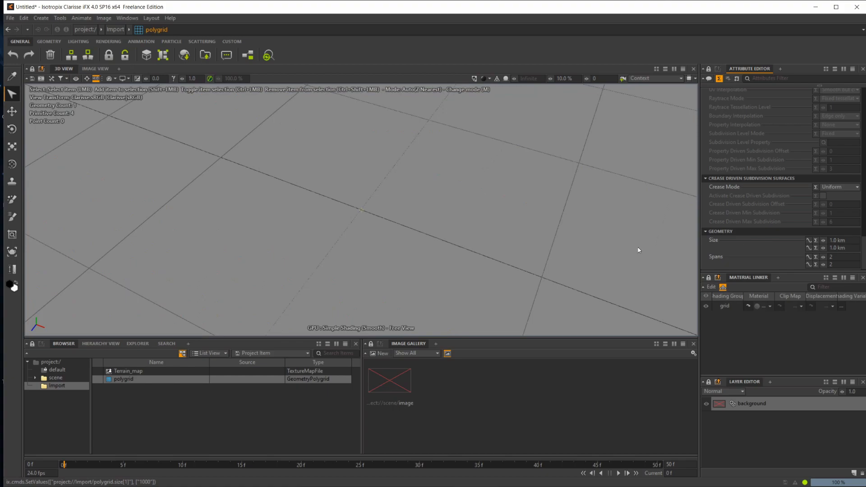
pyautogui.moveTo(434, 246)
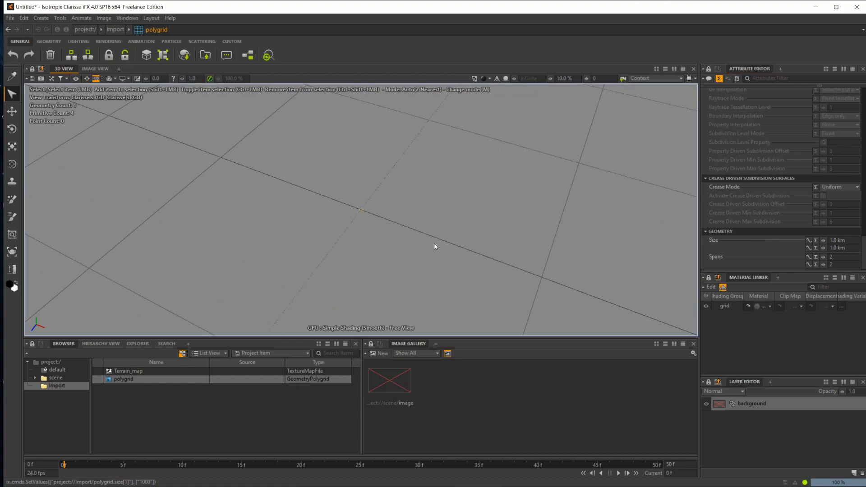
pyautogui.moveTo(311, 256)
pyautogui.write('1000')
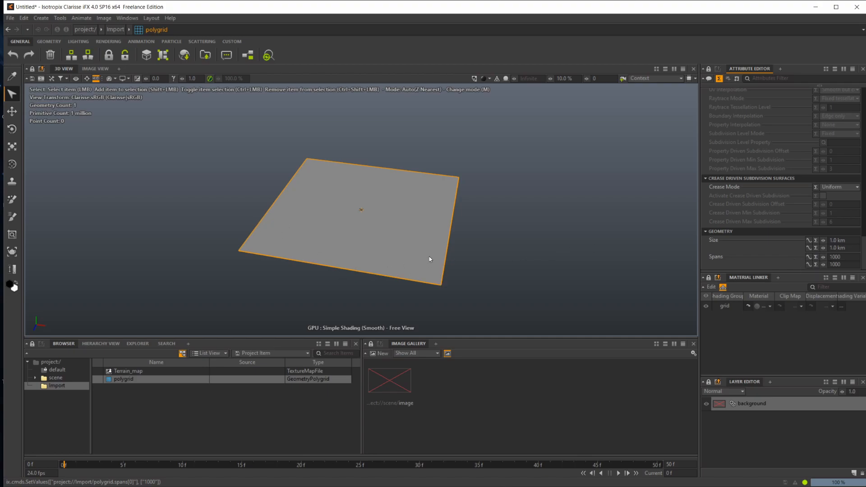
pyautogui.moveTo(254, 365)
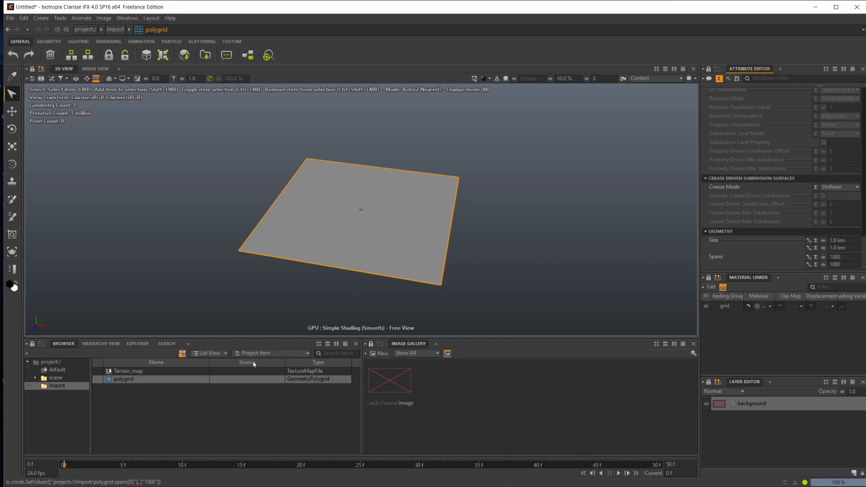
pyautogui.moveTo(199, 405)
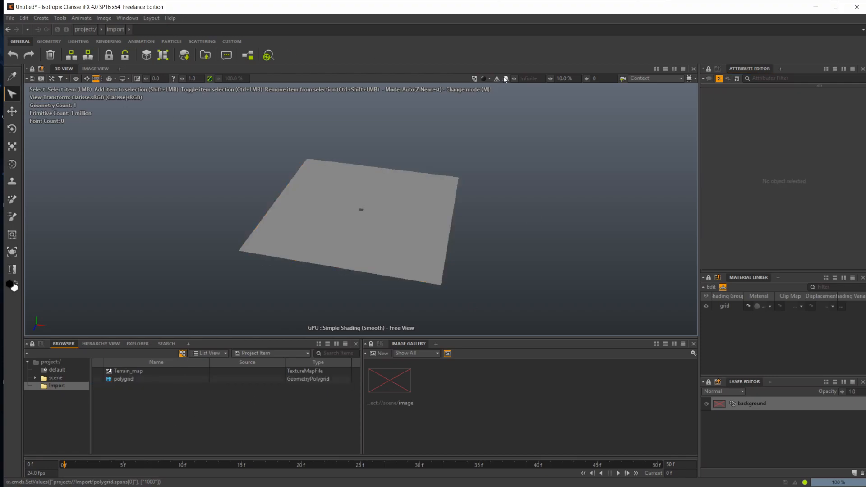
pyautogui.click(496, 78)
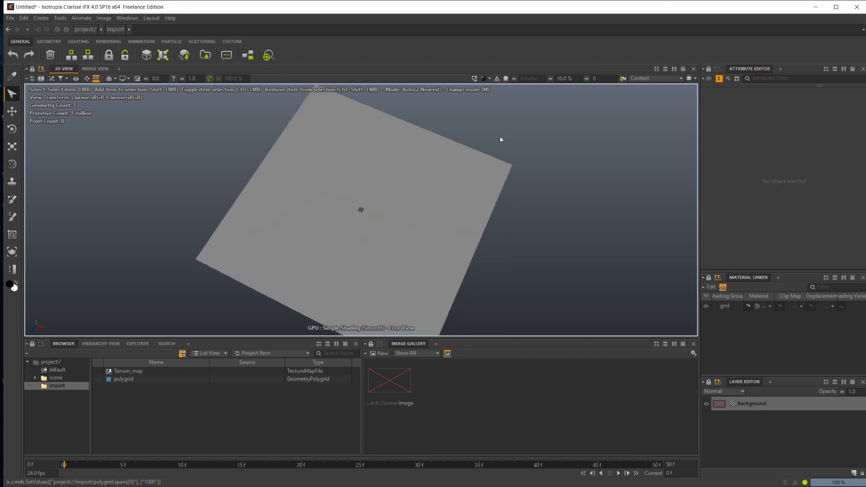
pyautogui.click(124, 379)
pyautogui.write('di')
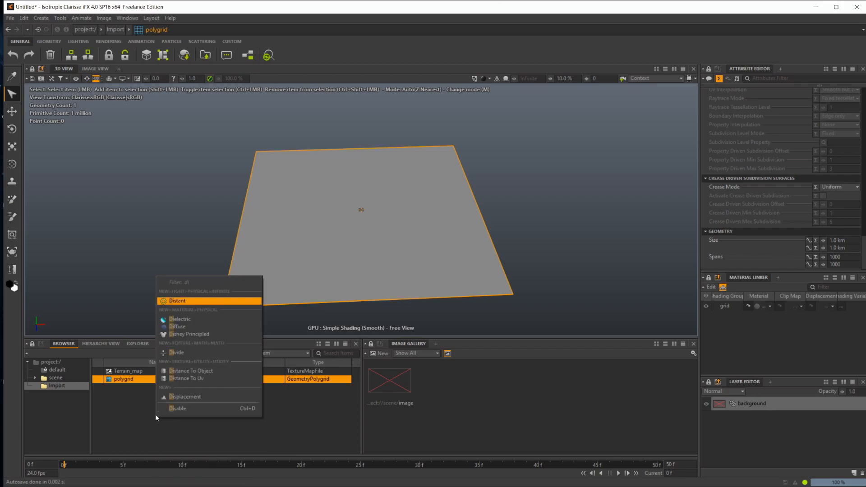
# Create a Displacement item named 'displacement' in the Import context.
pyautogui.click(185, 396)
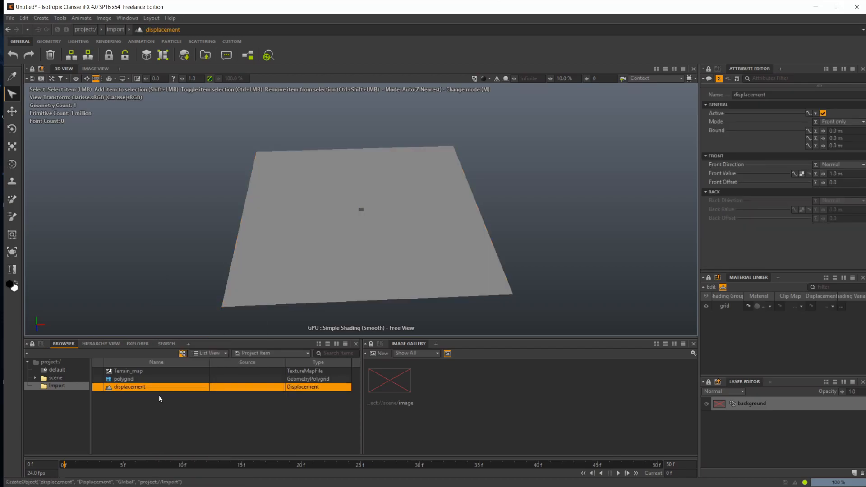
pyautogui.moveTo(368, 263)
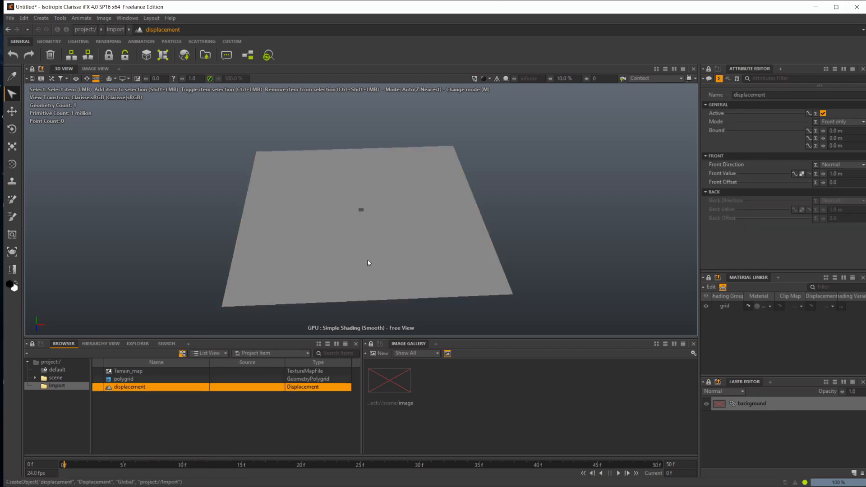
pyautogui.moveTo(157, 391)
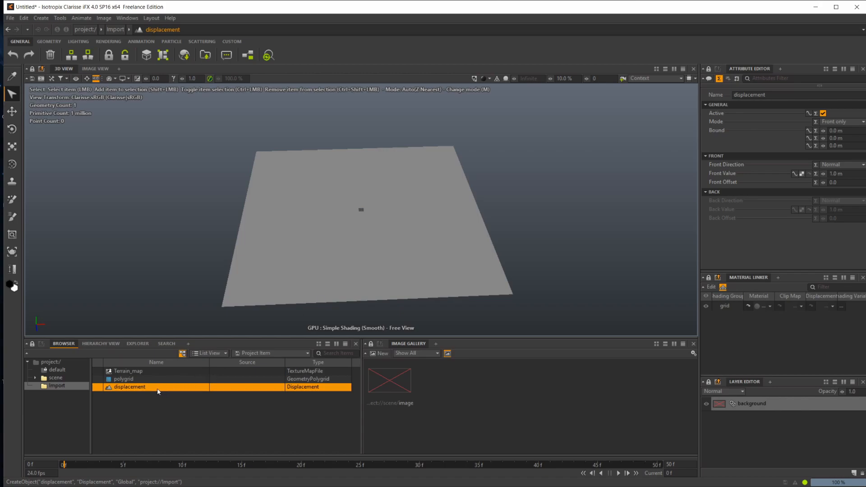
pyautogui.moveTo(225, 283)
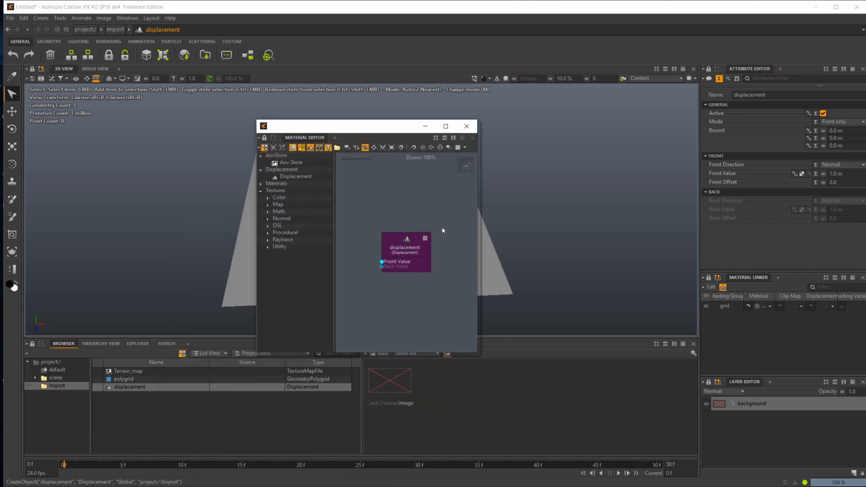
pyautogui.moveTo(351, 256)
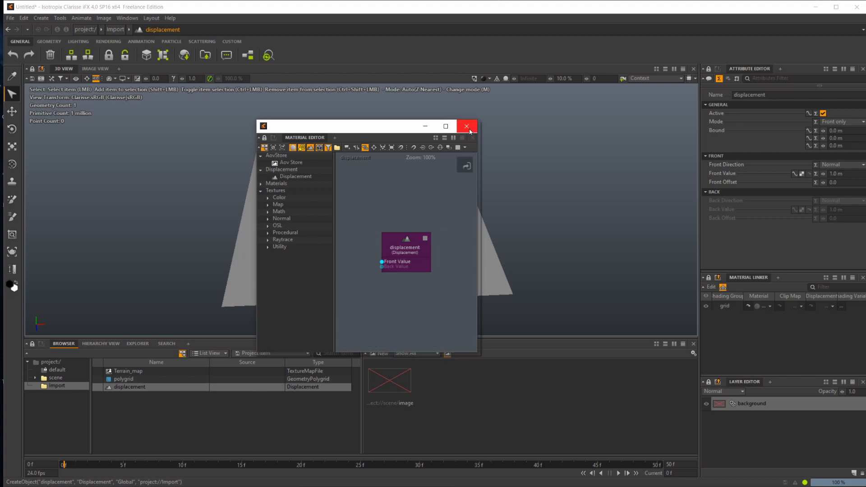
# Close the floating Material Editor window showing the displacement node.
pyautogui.click(467, 126)
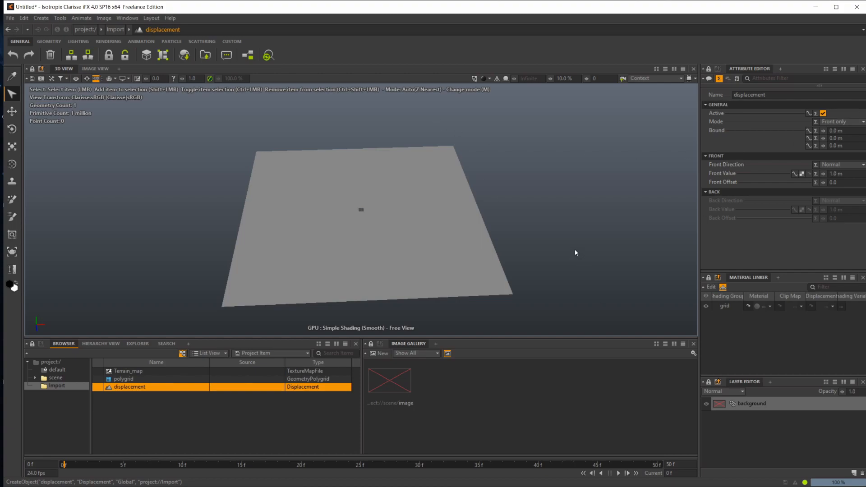
pyautogui.moveTo(628, 176)
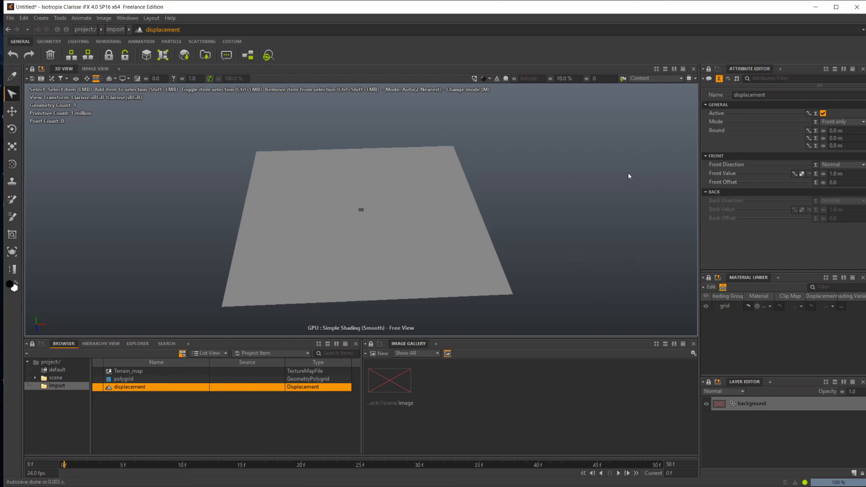
pyautogui.moveTo(462, 199)
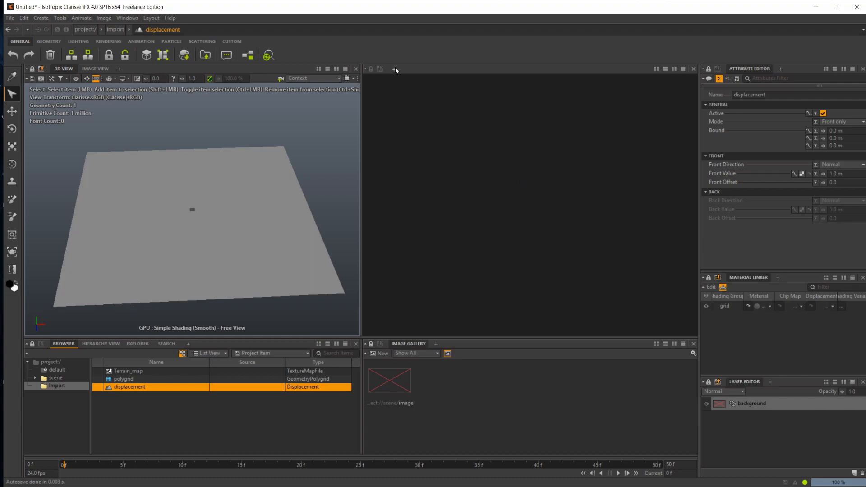
# Dock a Material Editor in the empty panel beside the 3D view.
pyautogui.click(394, 68)
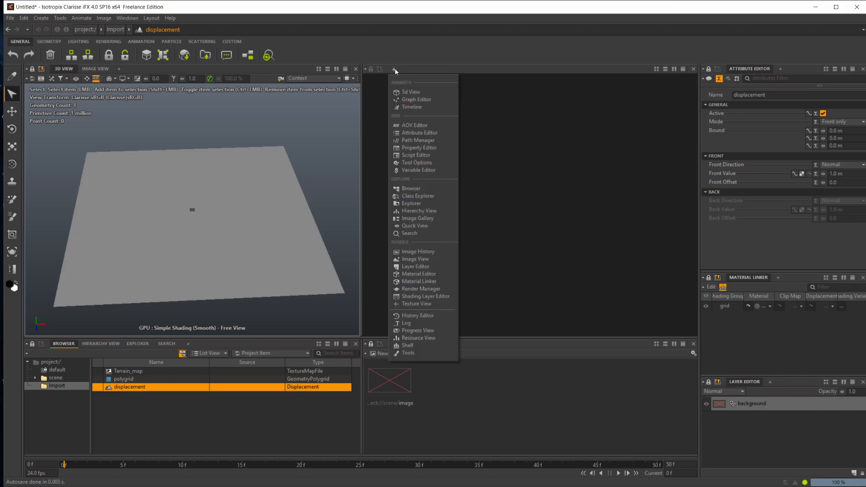
pyautogui.moveTo(395, 84)
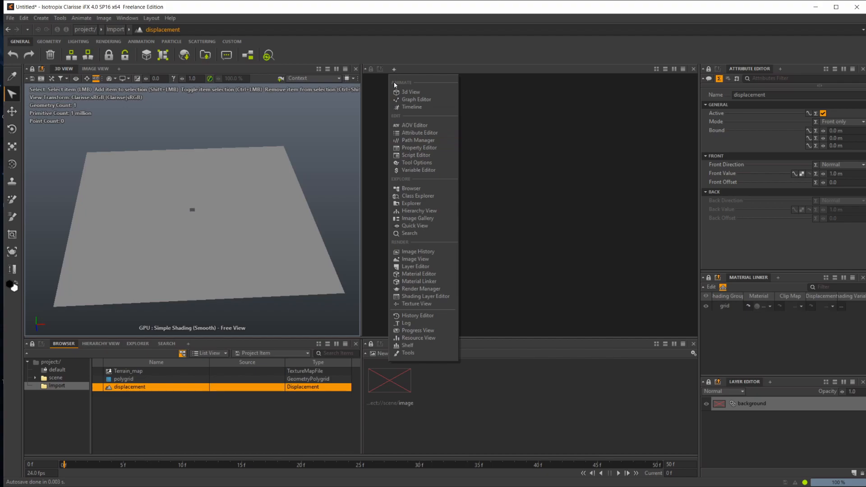
pyautogui.click(419, 273)
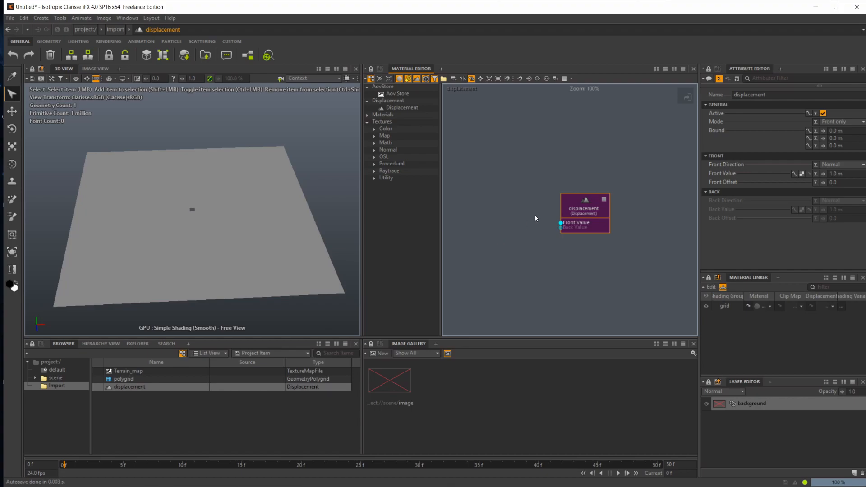
pyautogui.moveTo(163, 268)
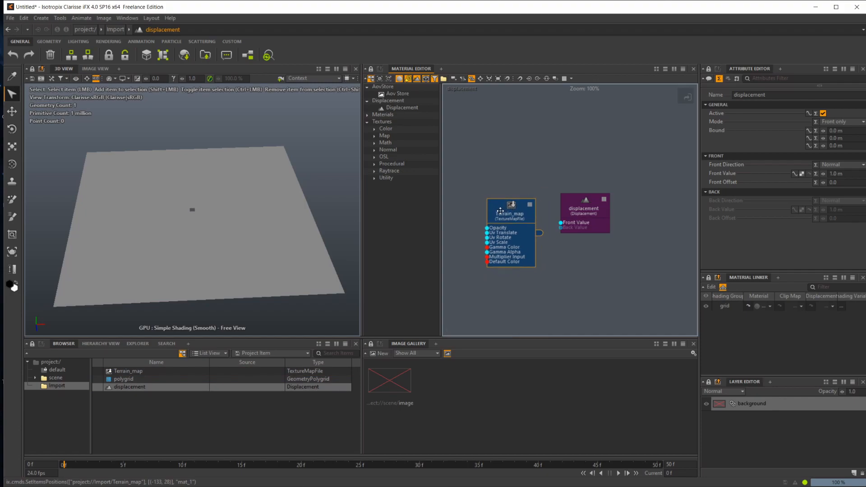
# Remove the Terrain_map node from the material graph, then reselect the displacement item.
pyautogui.click(509, 212)
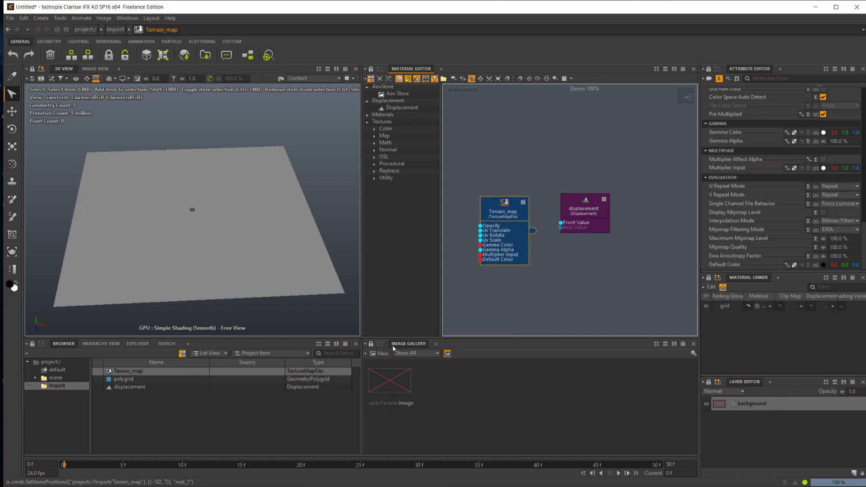
pyautogui.click(130, 386)
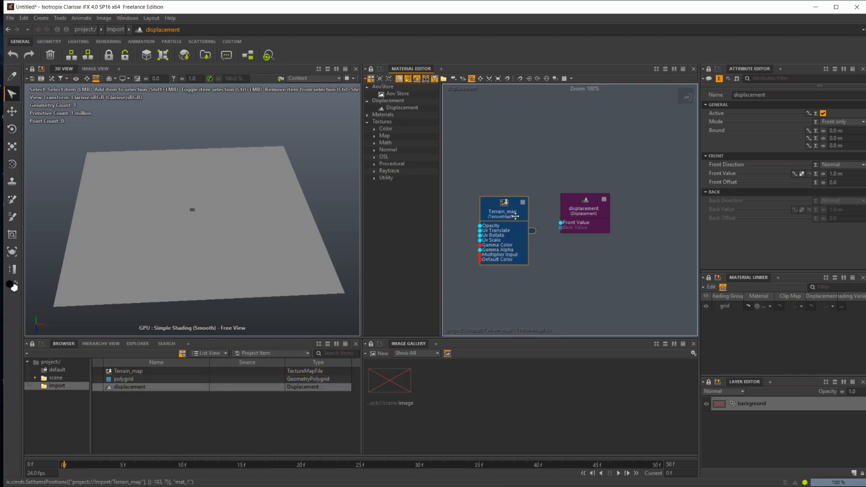
pyautogui.press('Delete')
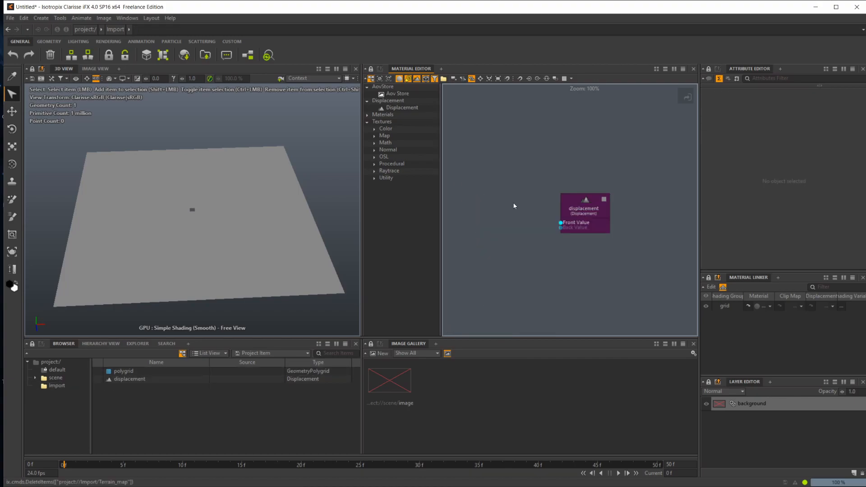
pyautogui.moveTo(149, 336)
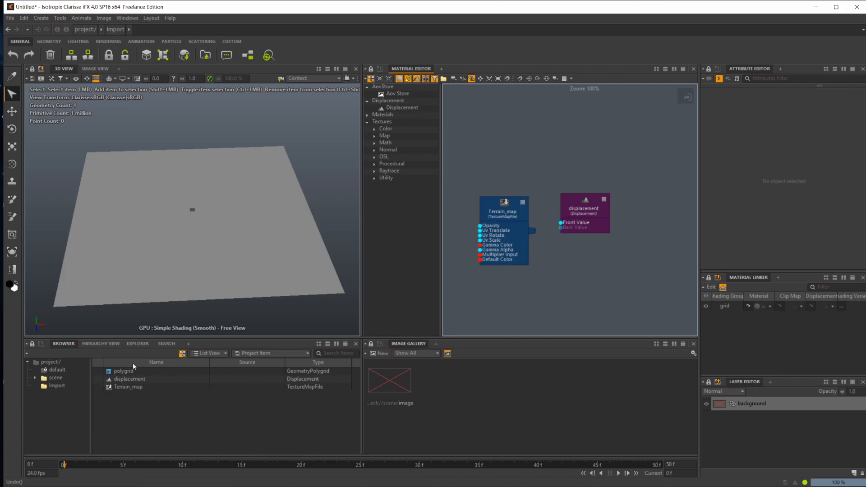
pyautogui.click(130, 379)
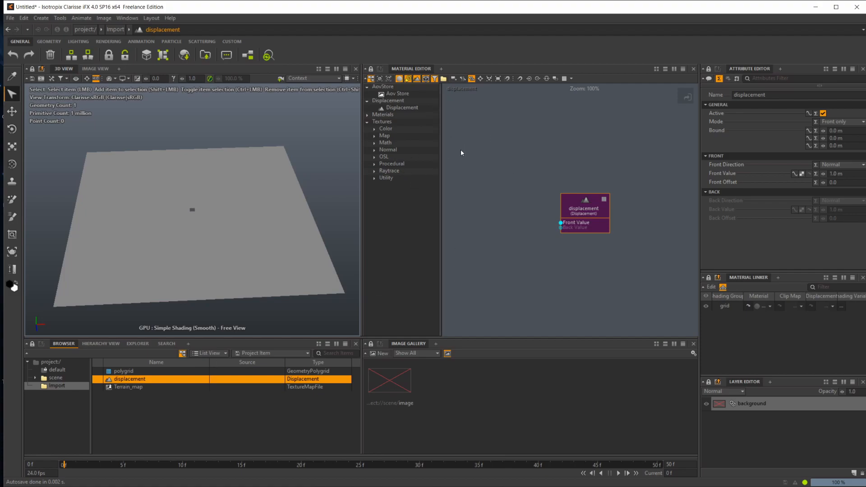
pyautogui.moveTo(548, 245)
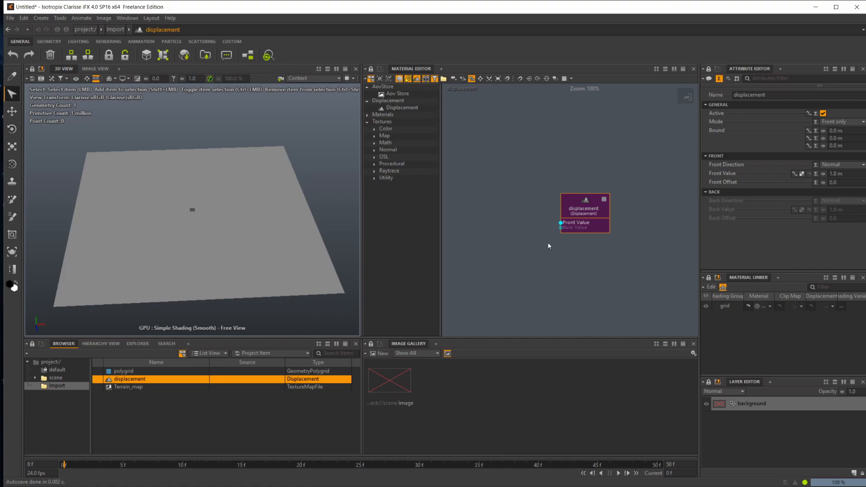
pyautogui.moveTo(406, 319)
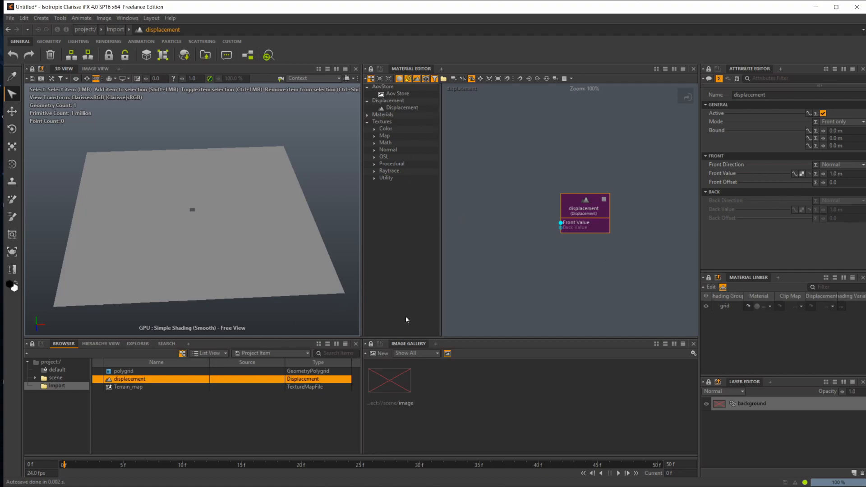
pyautogui.moveTo(562, 226)
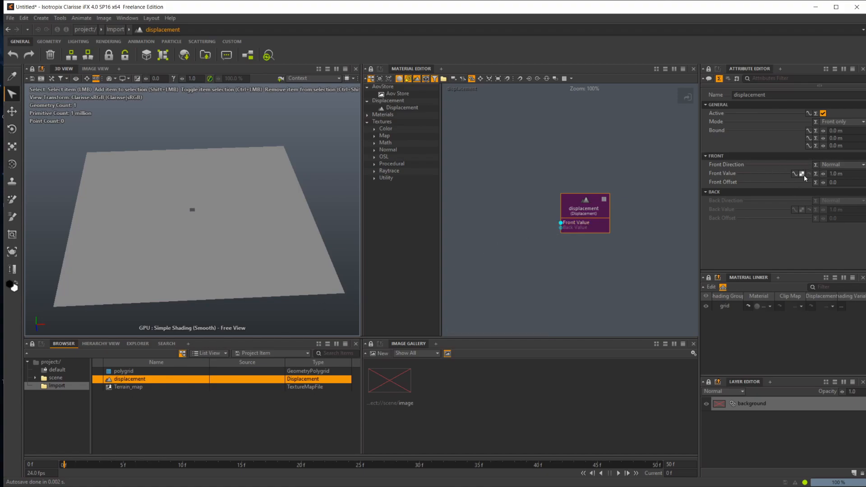
# Drive the displacement Front Value from Terrain_map at 100, then select the polygrid.
pyautogui.click(802, 173)
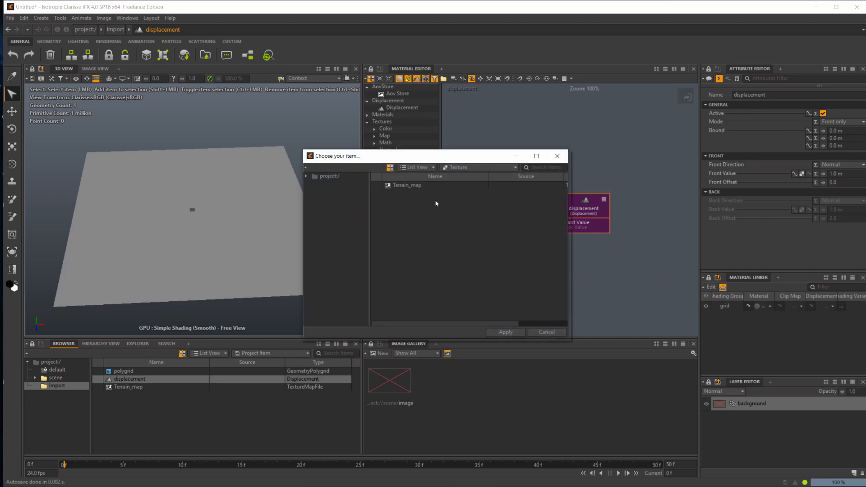
pyautogui.click(504, 332)
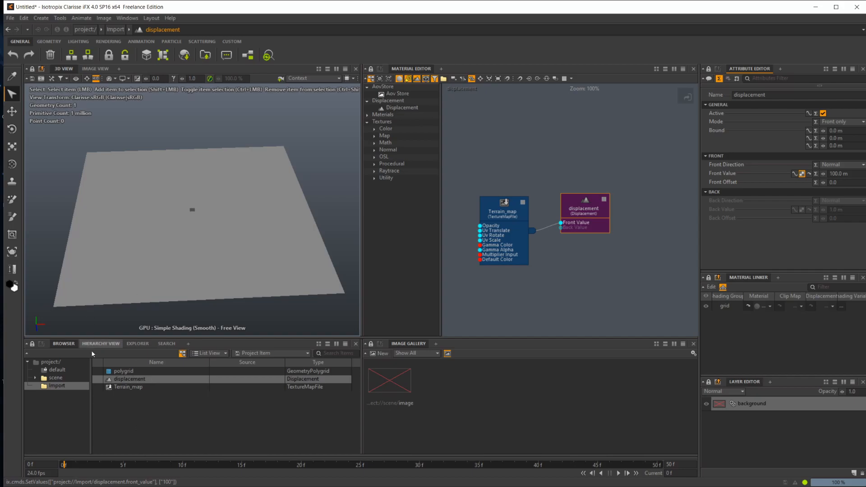
pyautogui.click(122, 371)
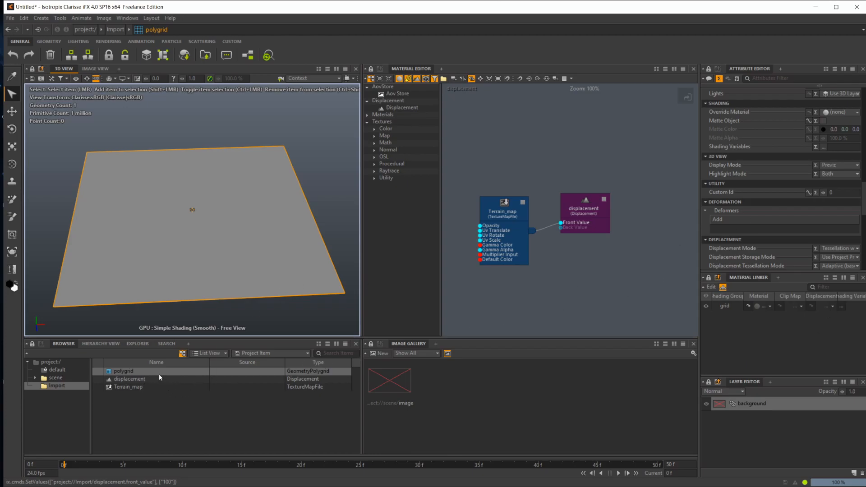
# Assign the displacement item to the polygrid's Displacement slot, then select the polygrid.
pyautogui.click(123, 371)
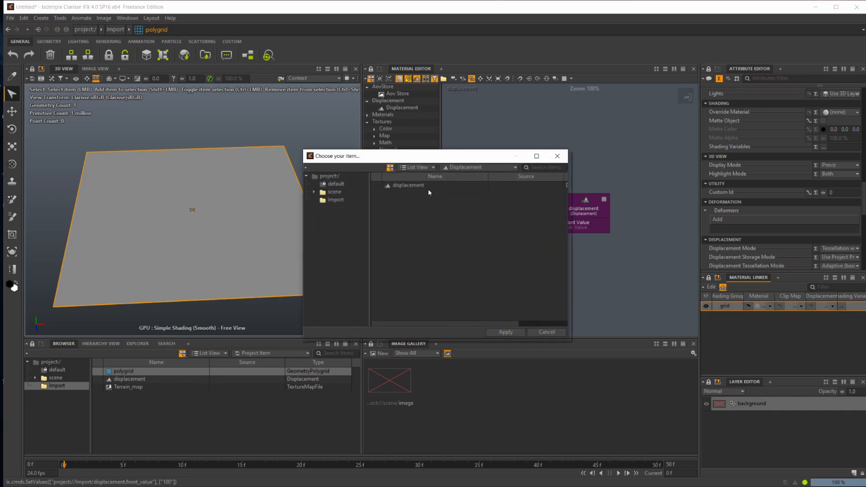
pyautogui.click(504, 331)
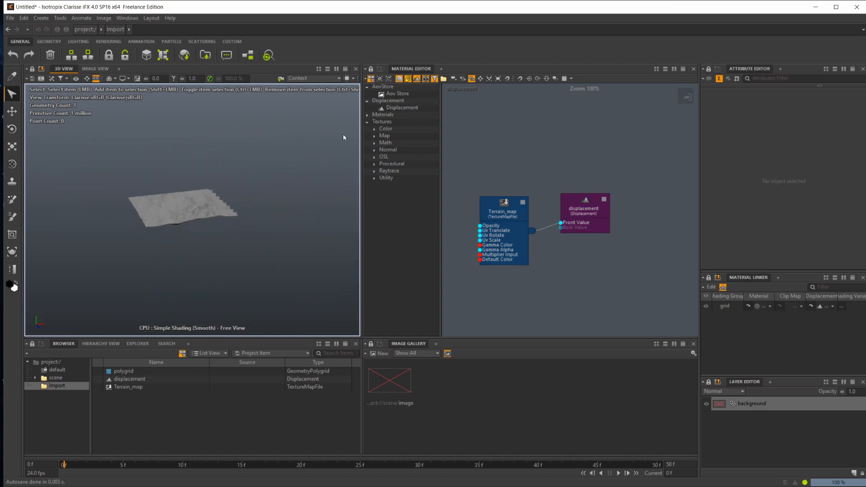
pyautogui.click(124, 371)
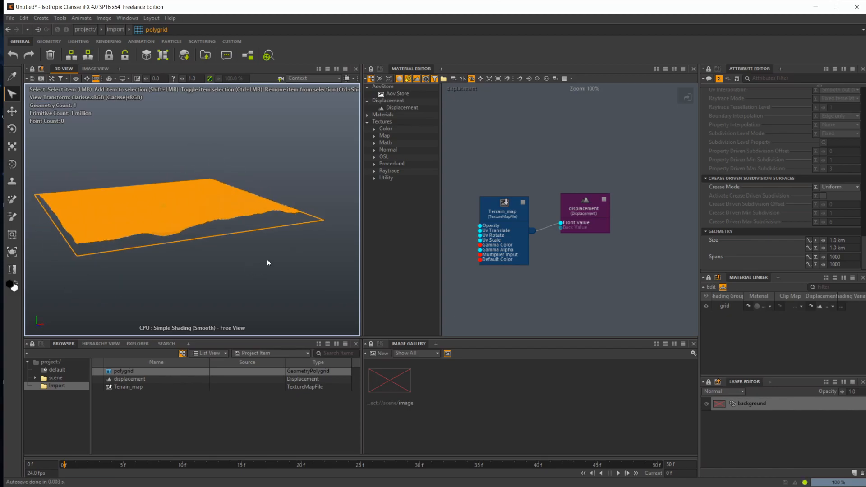
# Set the displacement Bound to 2000, 1000, 2000, then deselect to view the terrain.
pyautogui.click(130, 378)
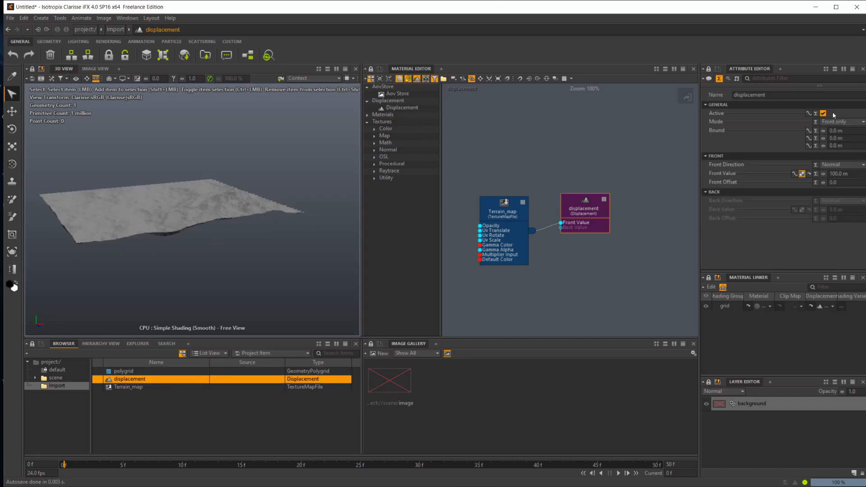
pyautogui.moveTo(748, 131)
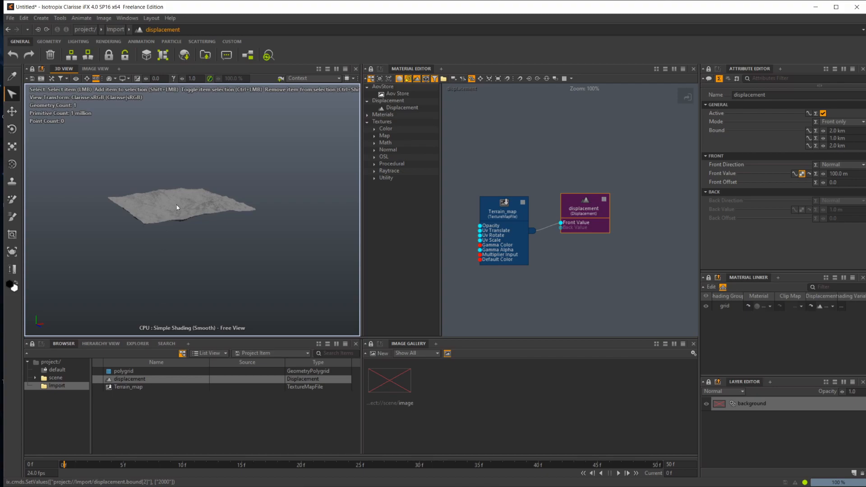
pyautogui.click(123, 371)
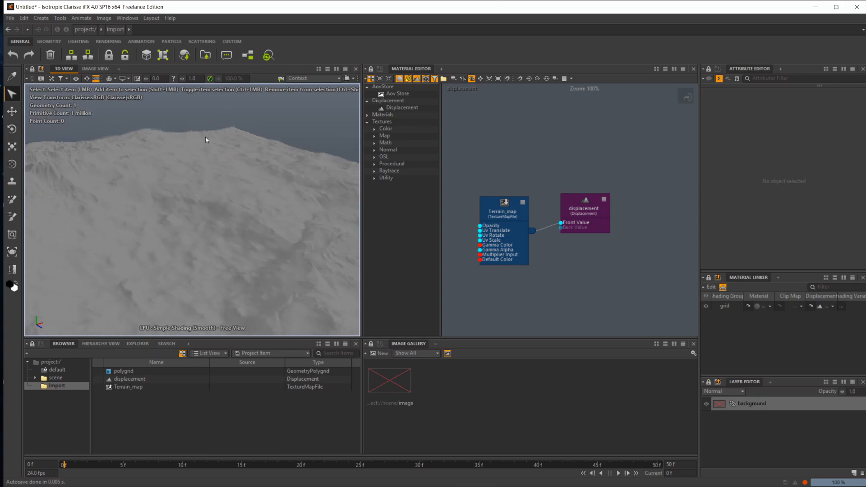
pyautogui.moveTo(205, 140); pyautogui.dragTo(269, 178)
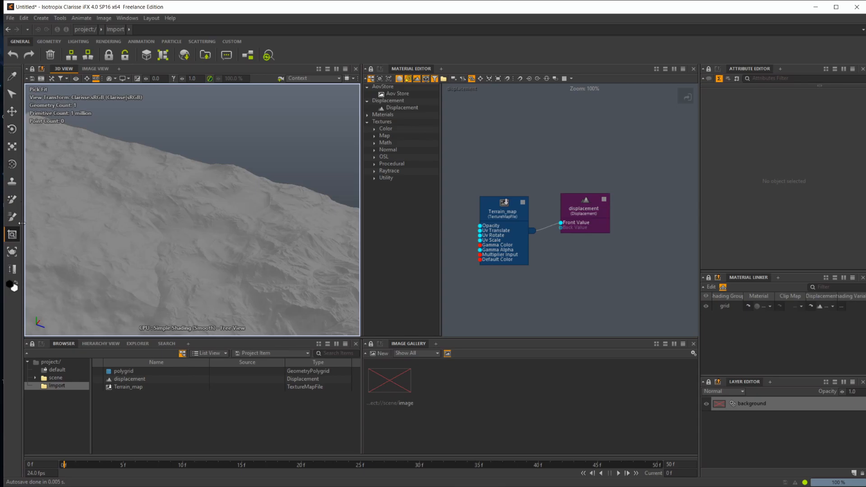
pyautogui.moveTo(12, 234)
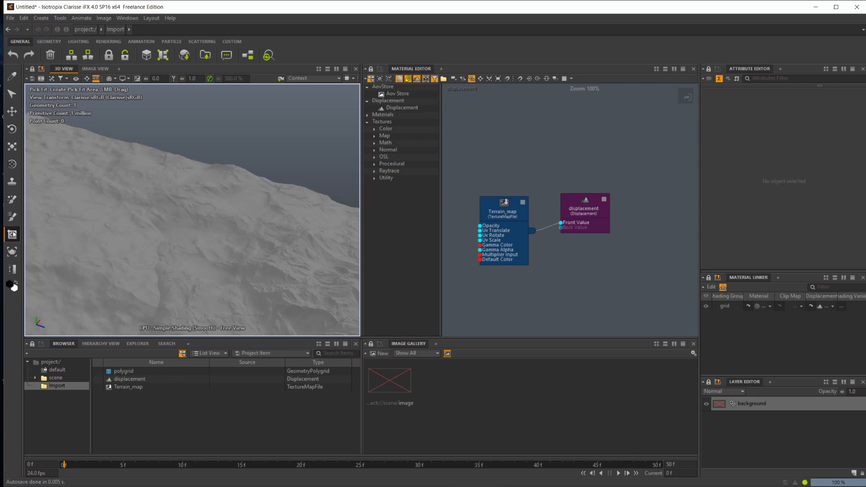
pyautogui.moveTo(230, 182)
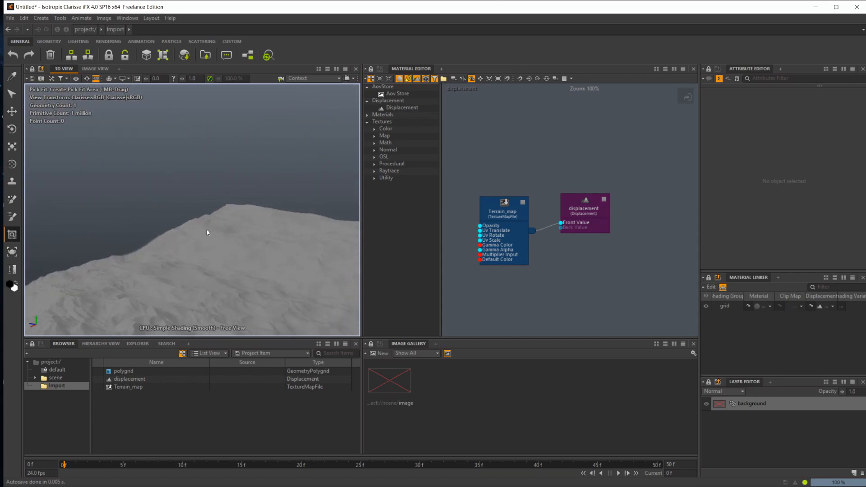
pyautogui.moveTo(118, 197)
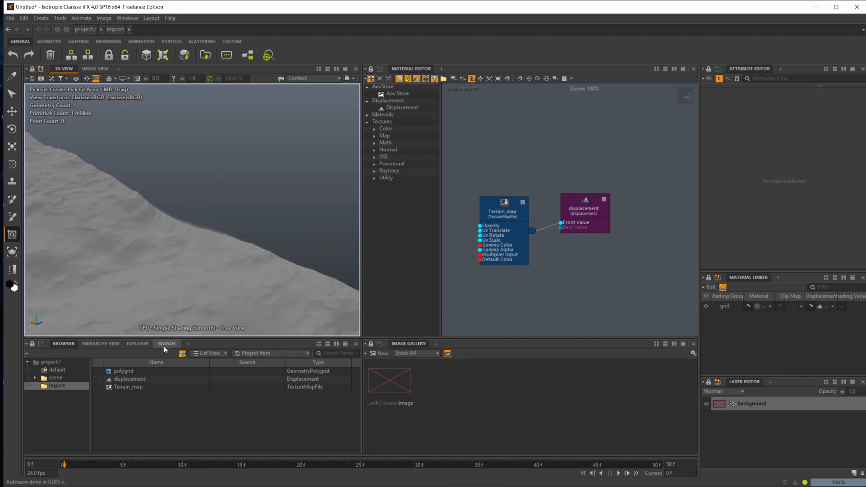
# Set Terrain_map's U Repeat Mode and V Repeat Mode to Edge, then deselect.
pyautogui.click(128, 387)
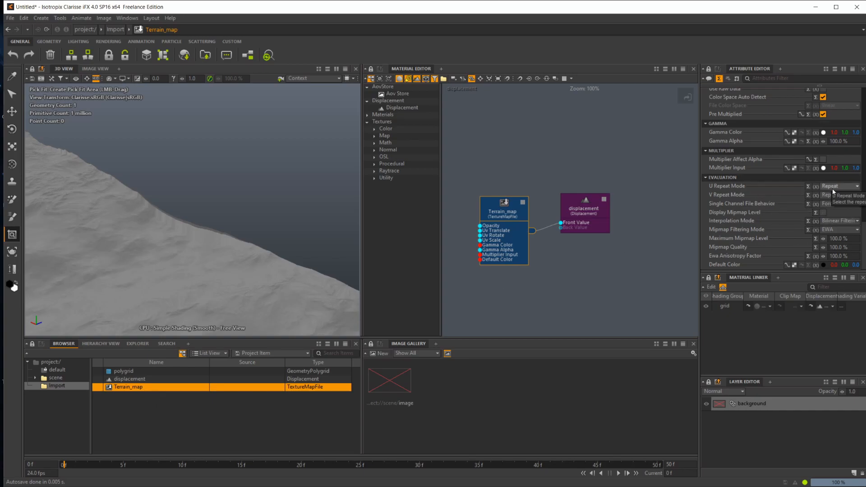
pyautogui.click(838, 185)
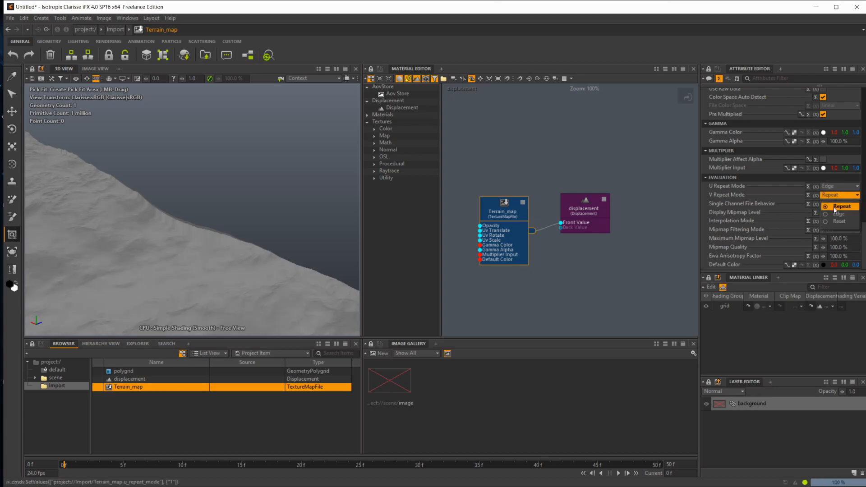
pyautogui.click(837, 214)
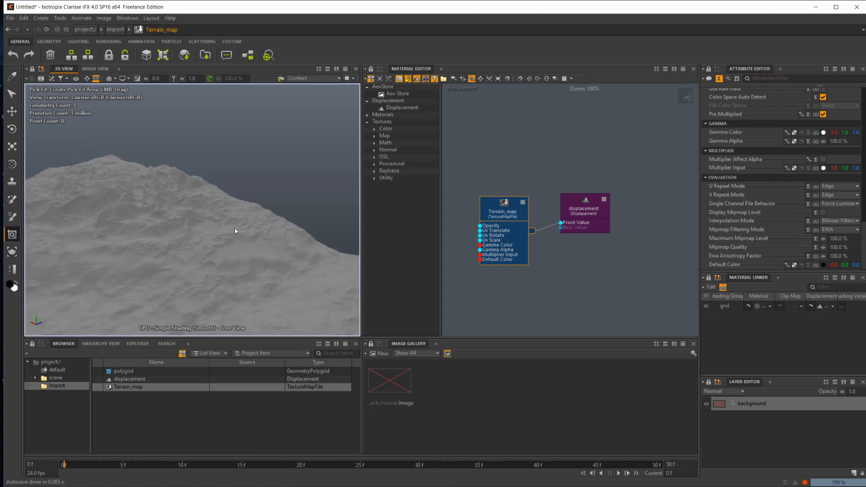
pyautogui.moveTo(315, 243)
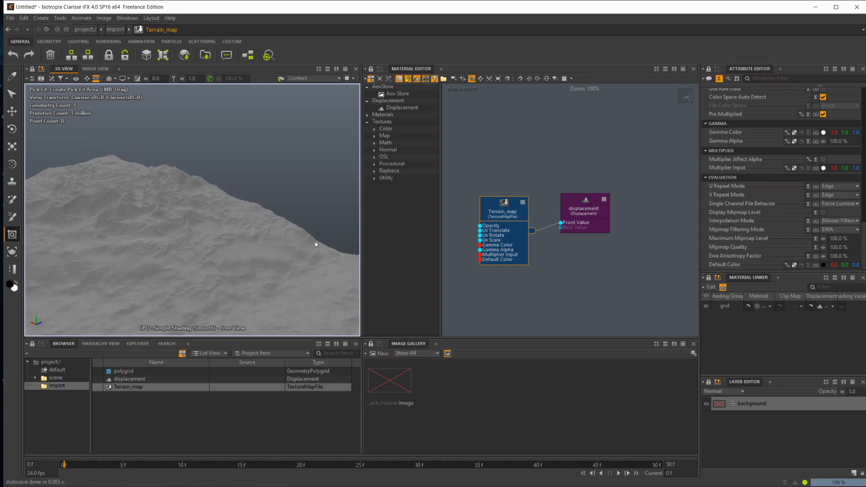
pyautogui.click(837, 195)
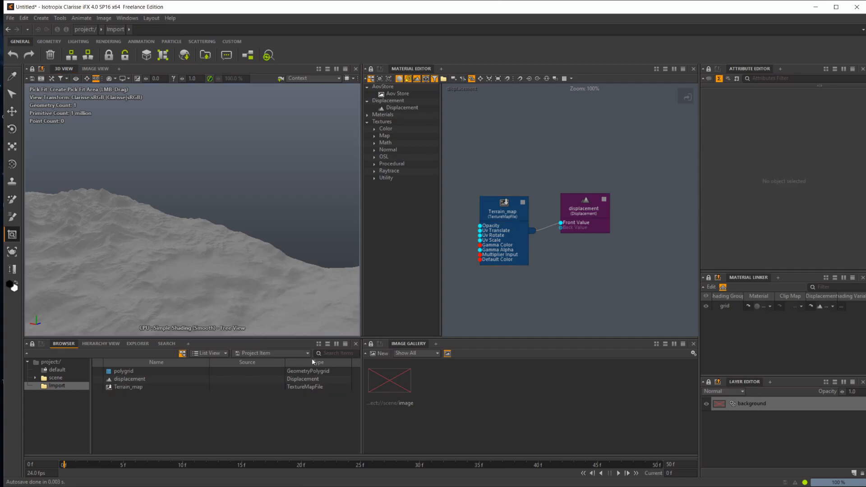
# Change the displacement Bound to 1000 on all three axes, then deselect.
pyautogui.click(130, 379)
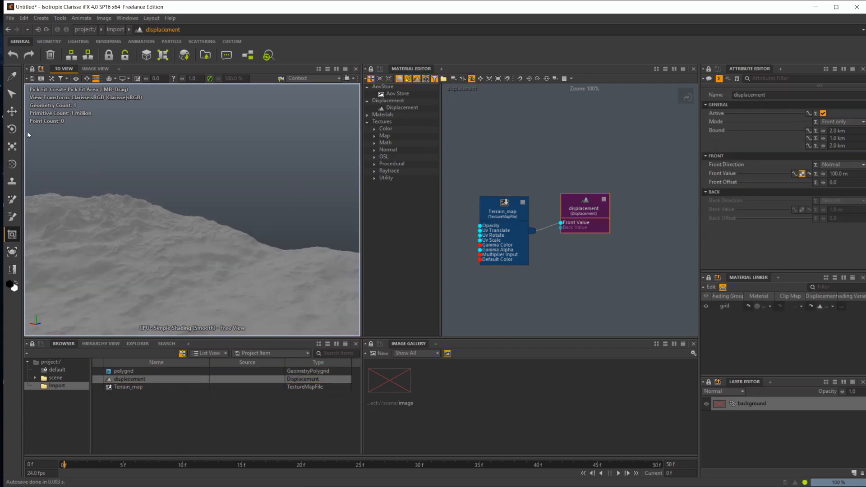
pyautogui.click(124, 371)
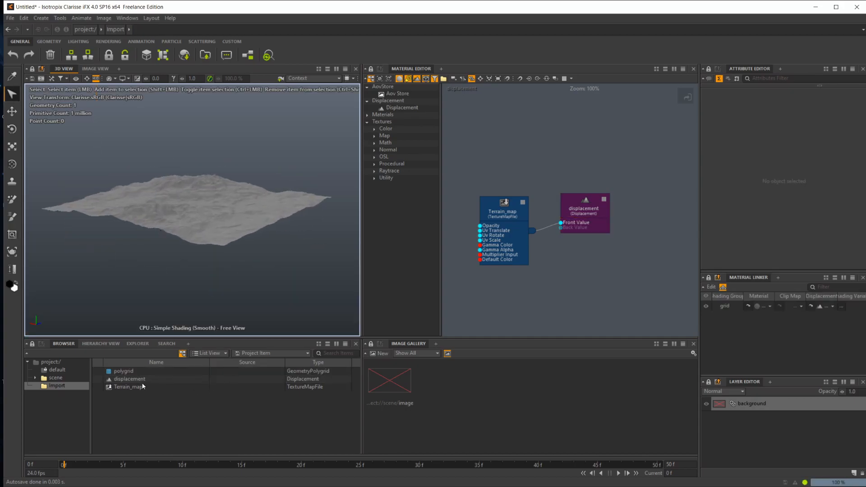
pyautogui.click(130, 379)
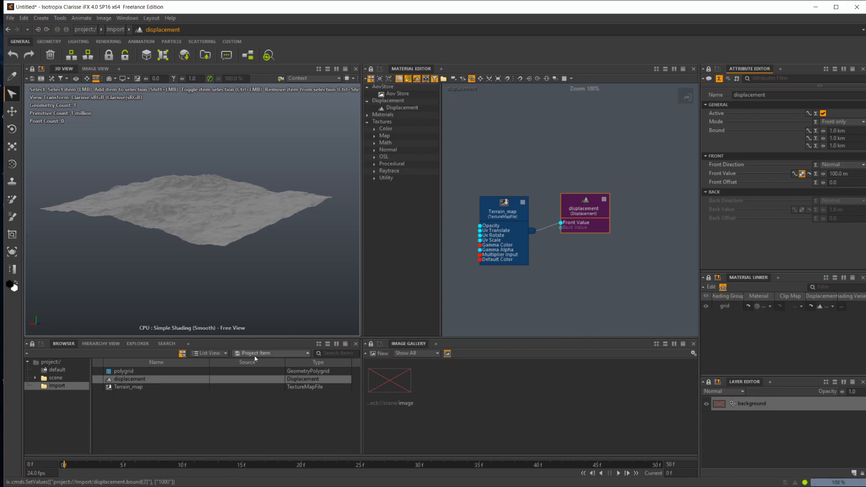
pyautogui.click(123, 371)
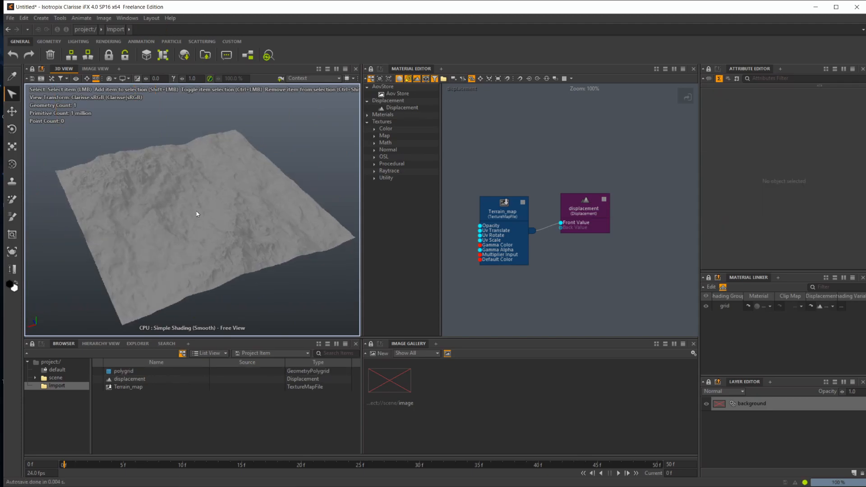
# Enter 100 as the displacement Front Value, then select Terrain_map to check repeat modes.
pyautogui.click(124, 371)
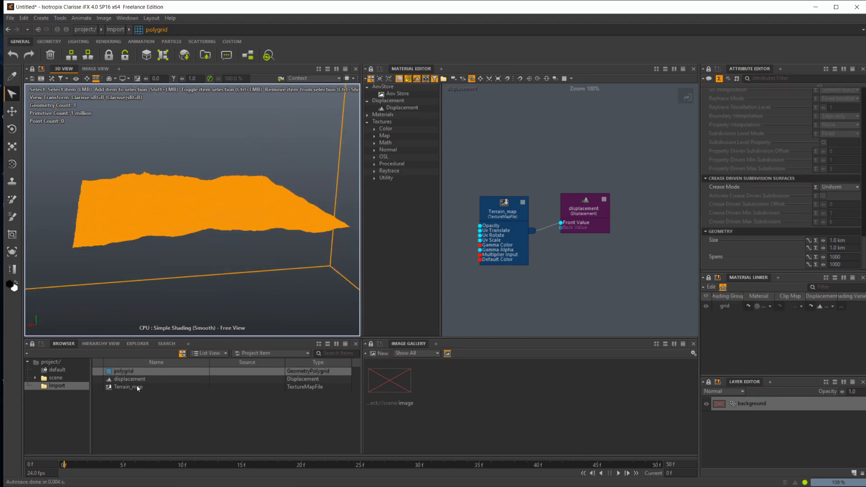
pyautogui.click(129, 379)
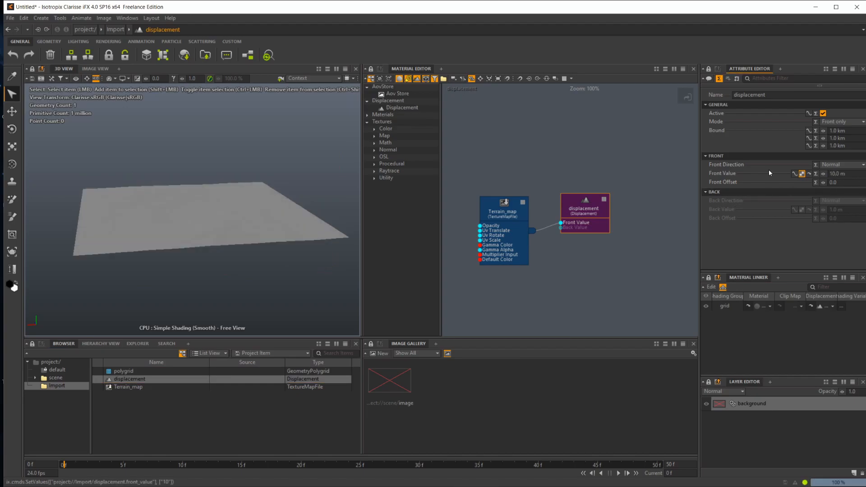
pyautogui.tripleClick(836, 173)
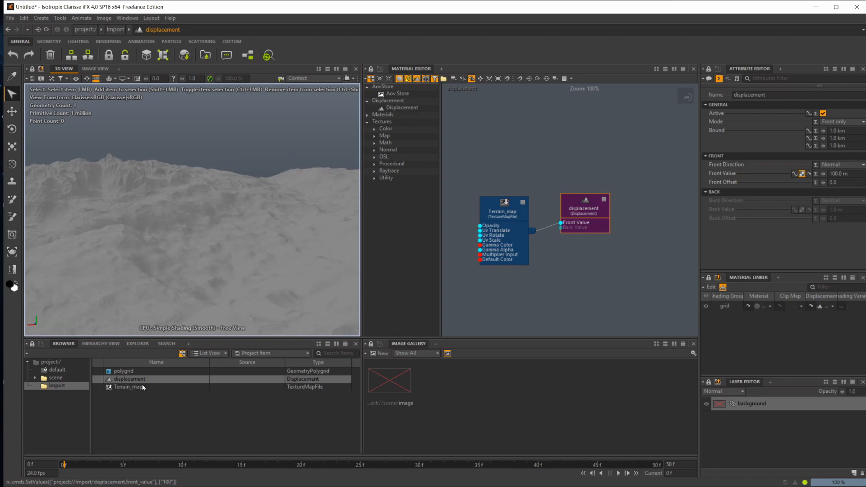
pyautogui.click(128, 386)
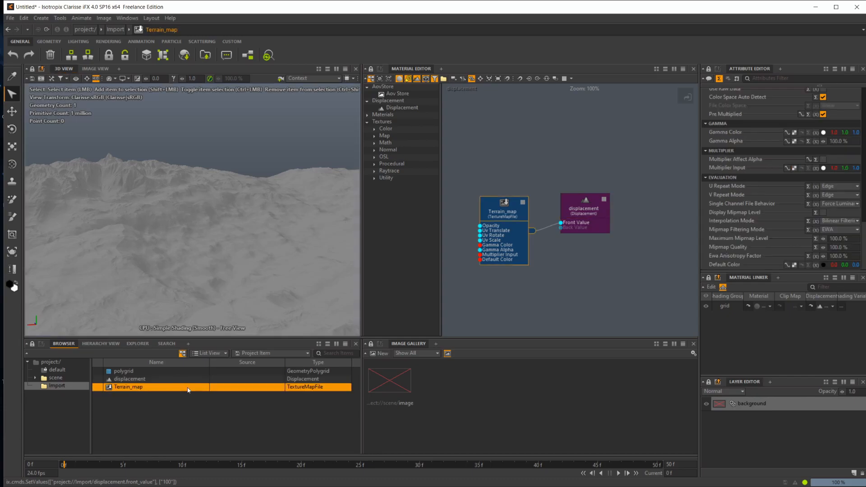
pyautogui.moveTo(207, 442)
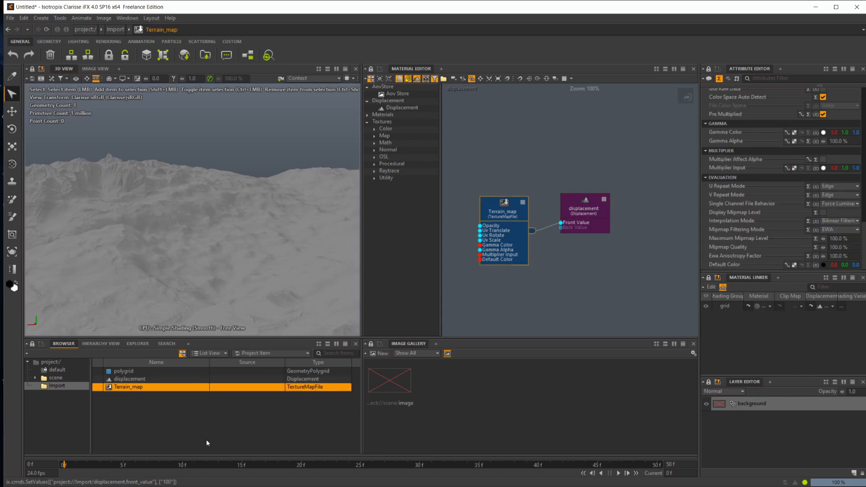